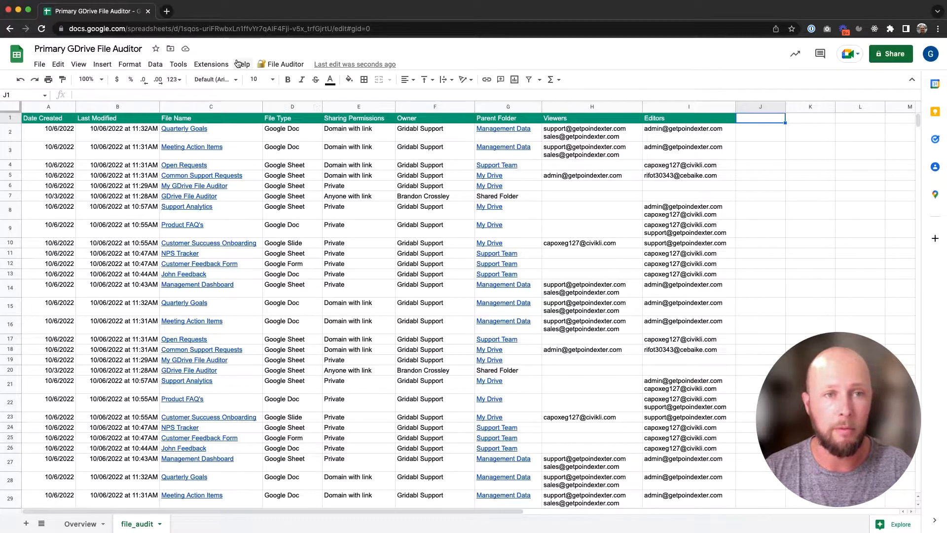
Run File Audit from the File Auditor menu on the primary auditor sheet.
left_click(283, 64)
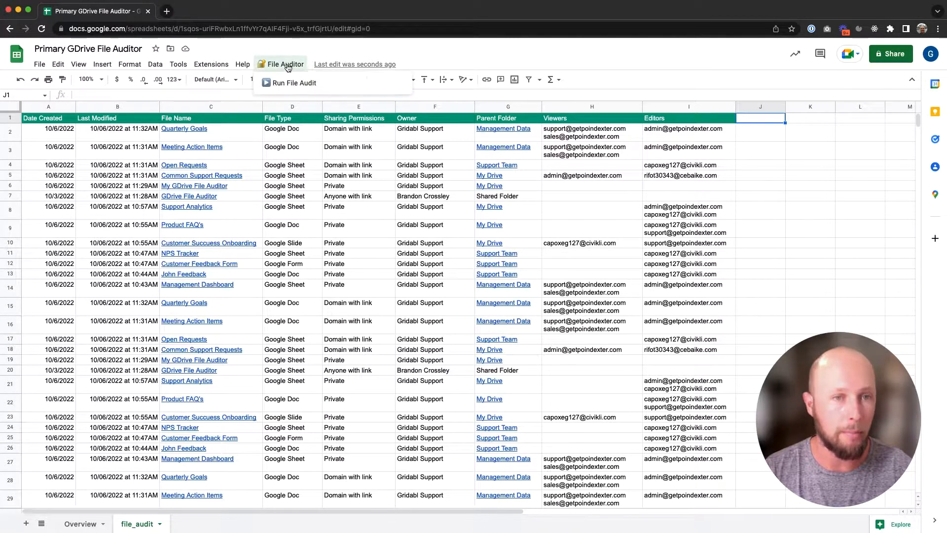
left_click(294, 82)
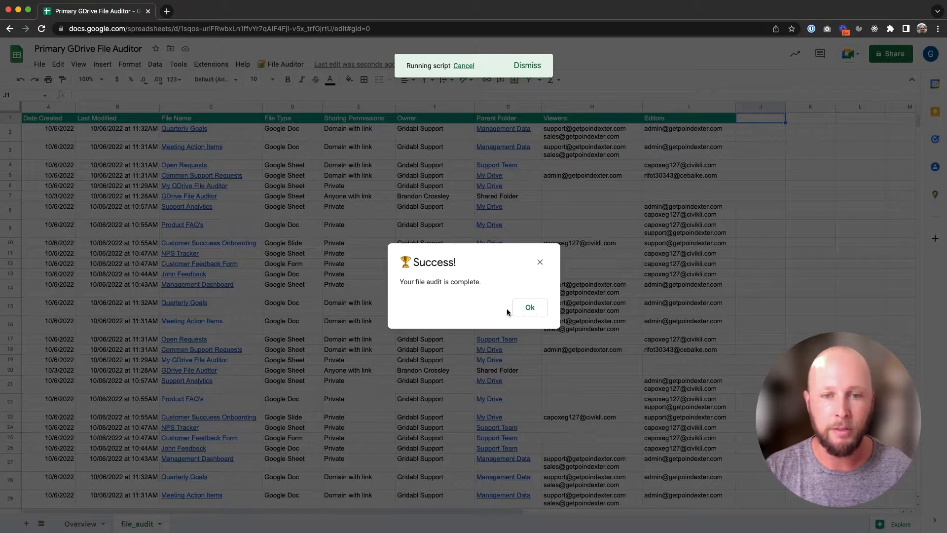
Dismiss the Success notice and inspect Quarterly Goals' editors, viewers and file name in the 14-file table.
left_click(528, 306)
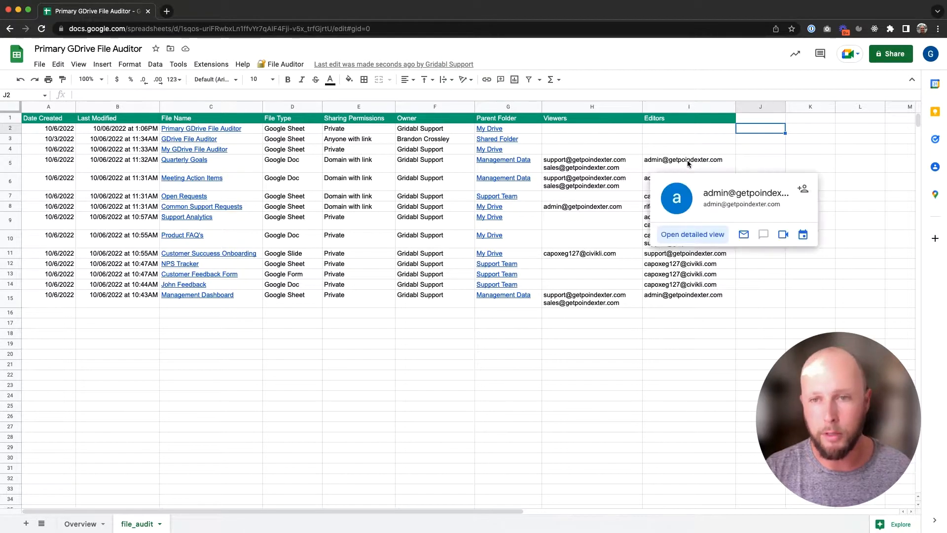
left_click(683, 160)
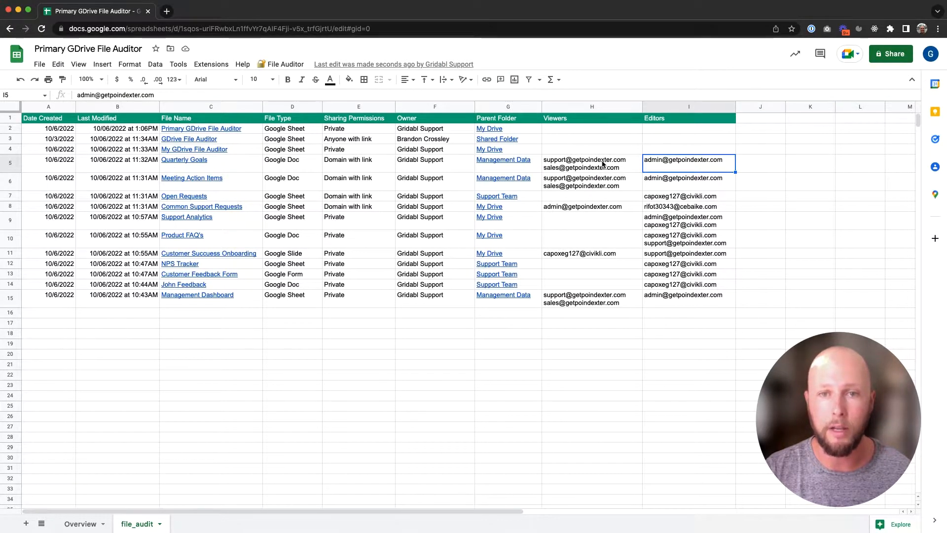
left_click(590, 162)
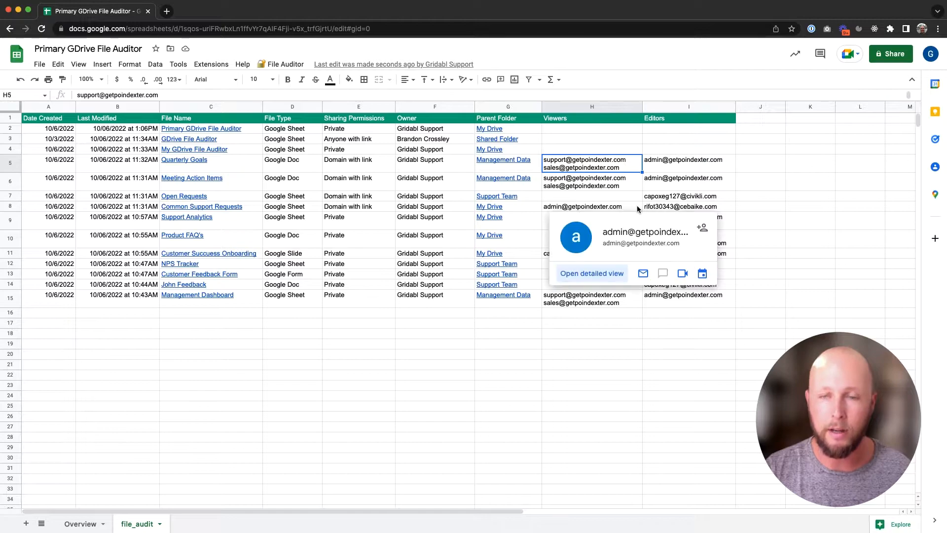
left_click(759, 162)
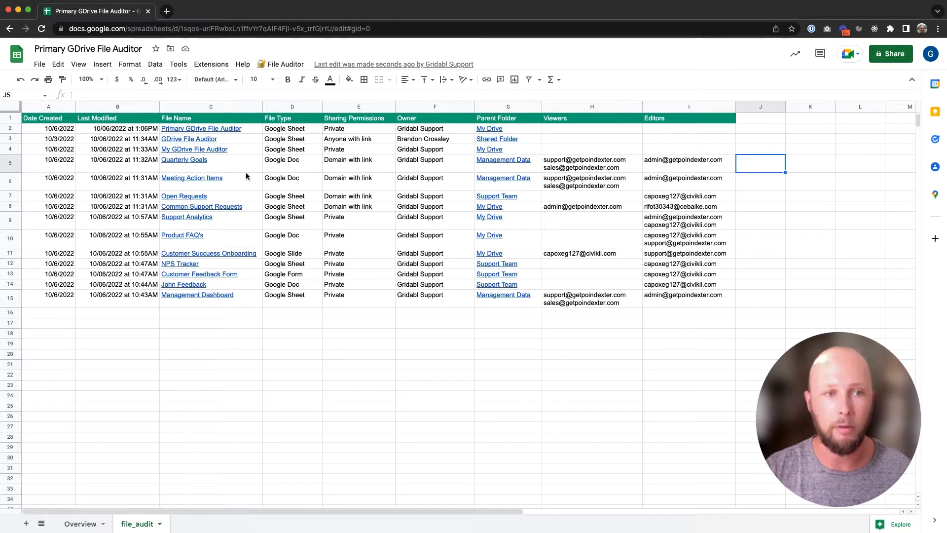
left_click(184, 160)
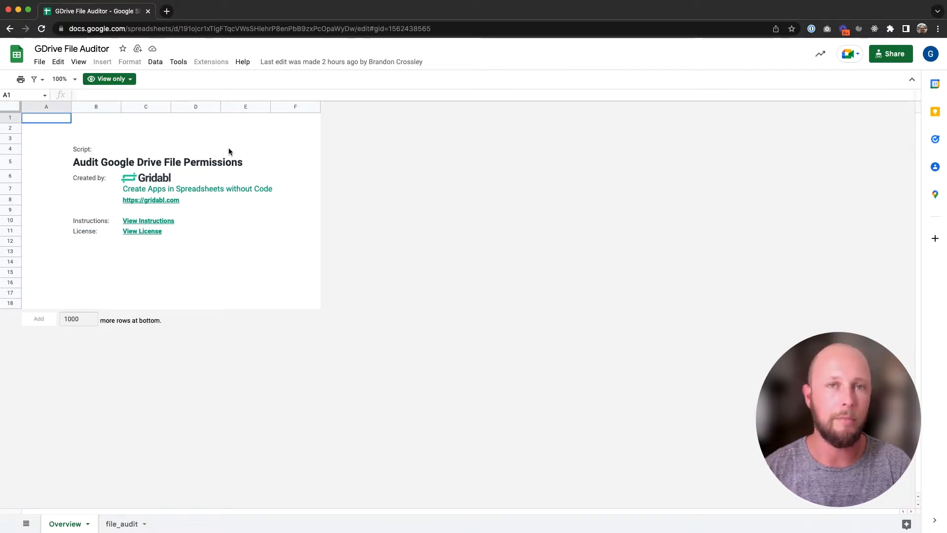
mouse_move(214, 156)
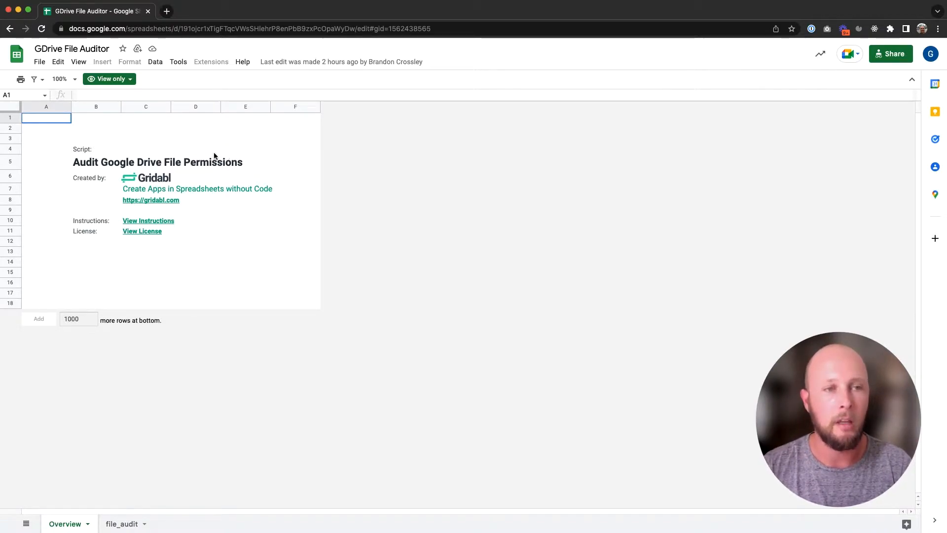
mouse_move(117, 137)
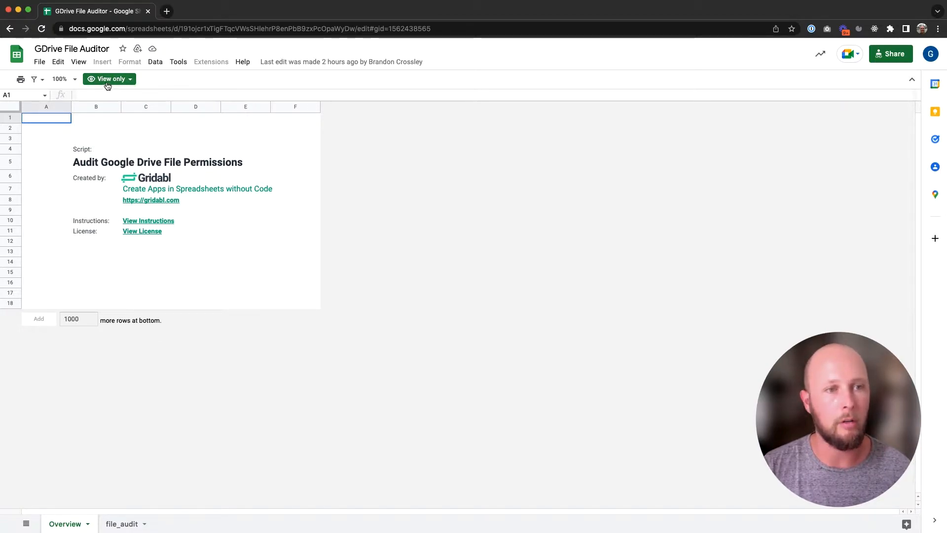
Check the View only access badge on the template, then bring up its File menu.
left_click(109, 79)
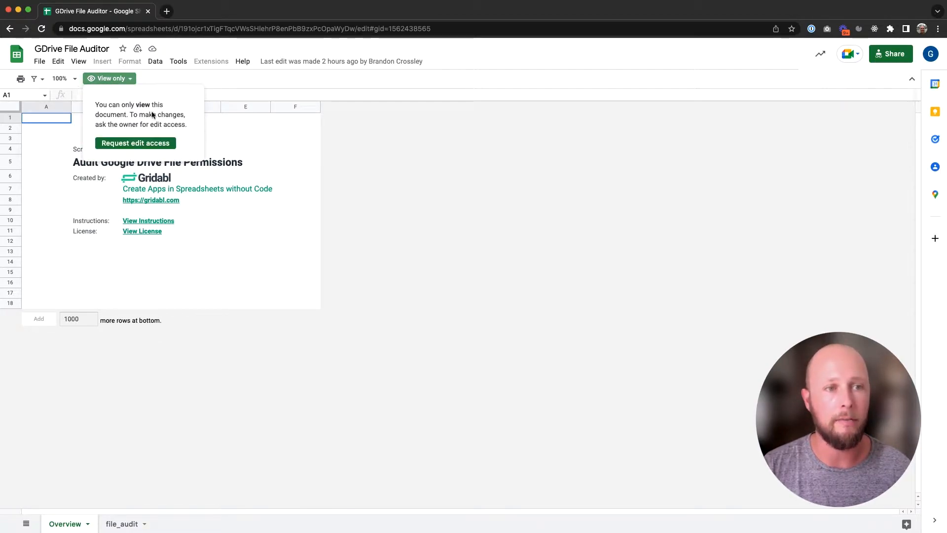
left_click(38, 61)
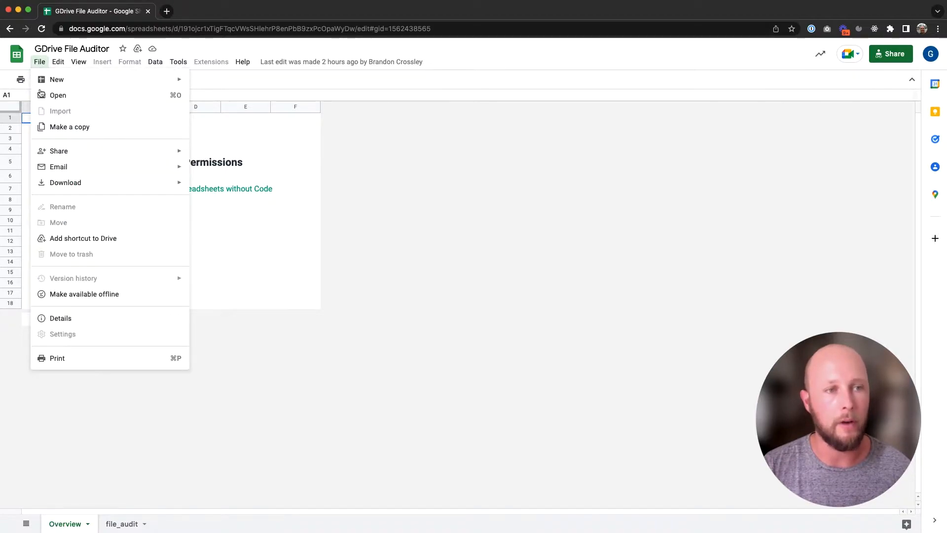
Make a copy named 'Copy of GDrive File Auditor' in My Drive with its attached script.
left_click(69, 127)
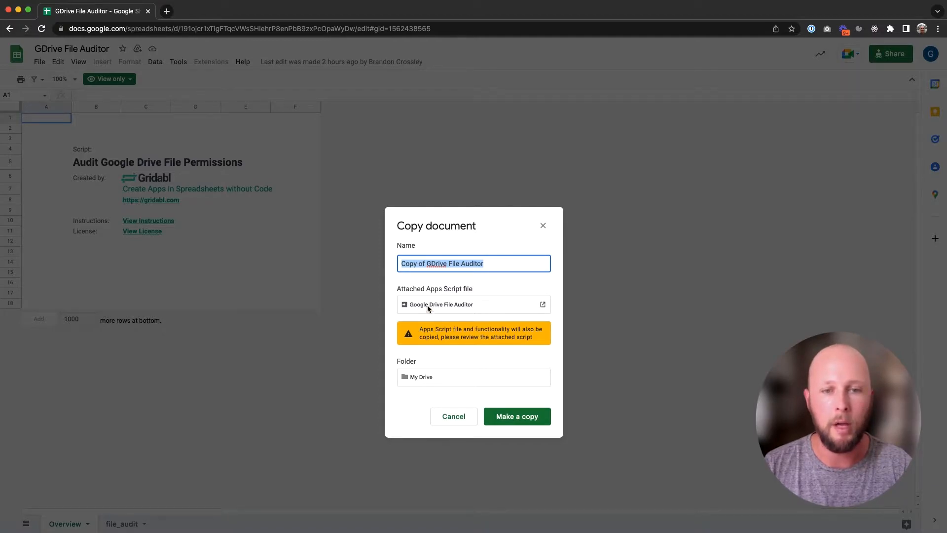
mouse_move(453, 328)
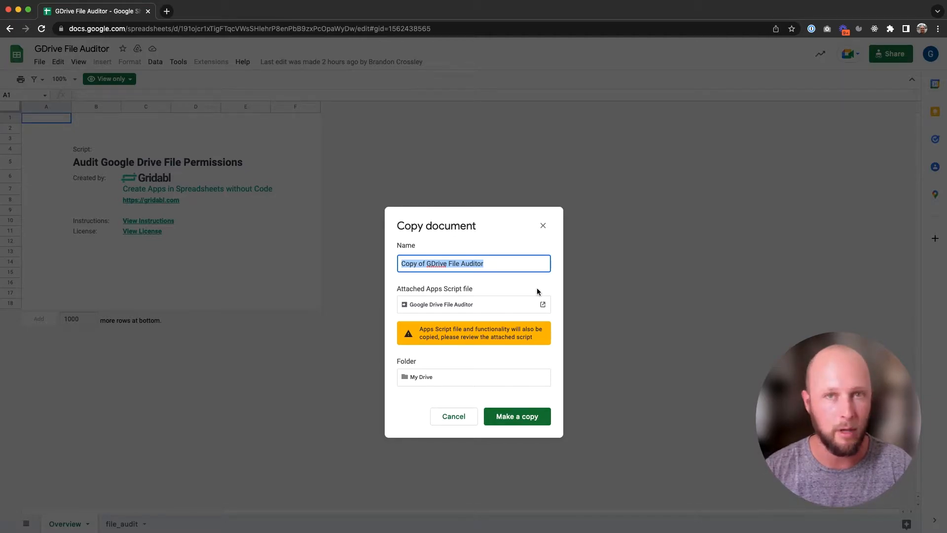
left_click(516, 416)
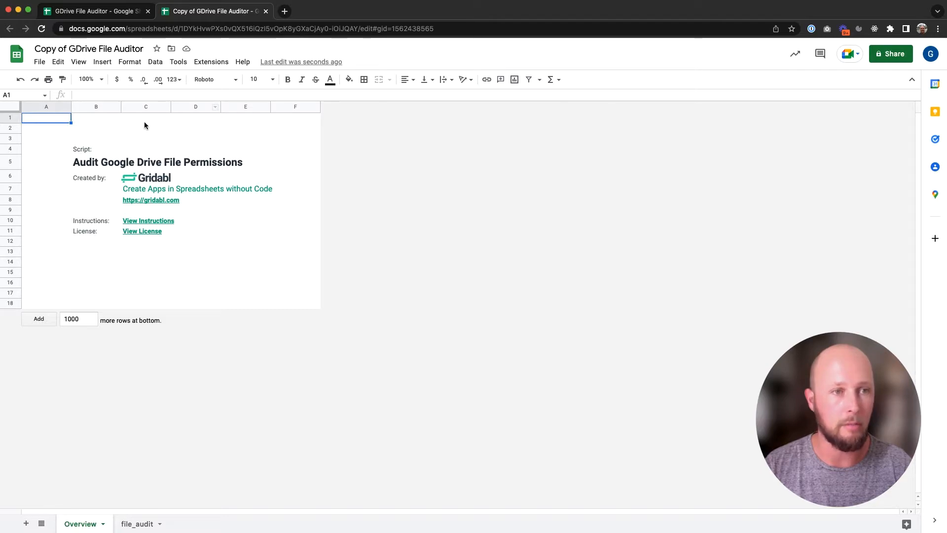
mouse_move(210, 66)
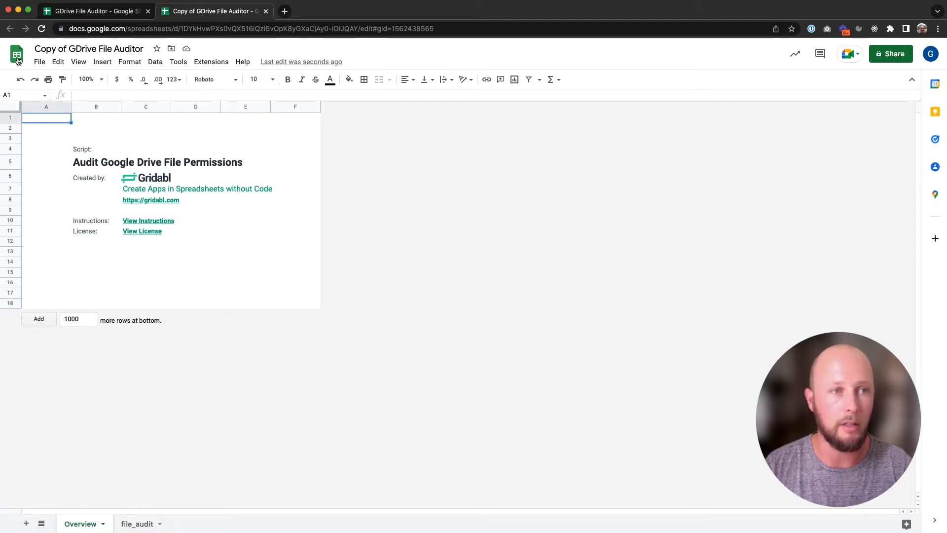
Return to the Sheets home list and reopen Copy of GDrive File Auditor from recent files.
left_click(16, 54)
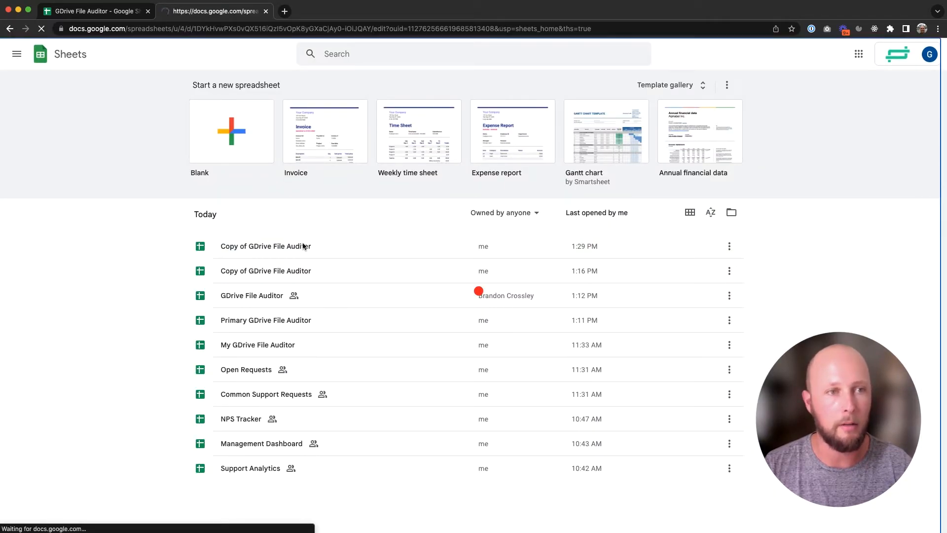
left_click(265, 246)
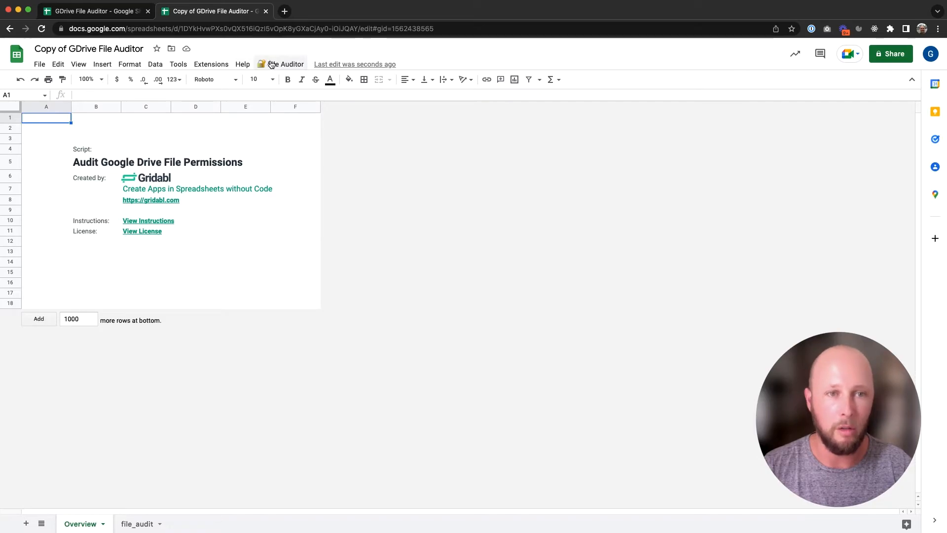
Run File Audit in the copy and continue through the Authorization Required dialog.
left_click(284, 65)
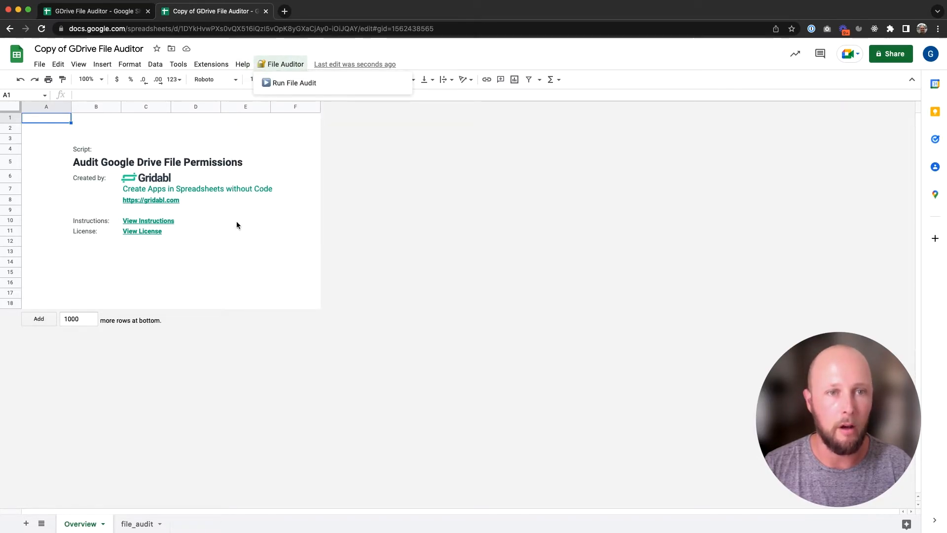
left_click(245, 230)
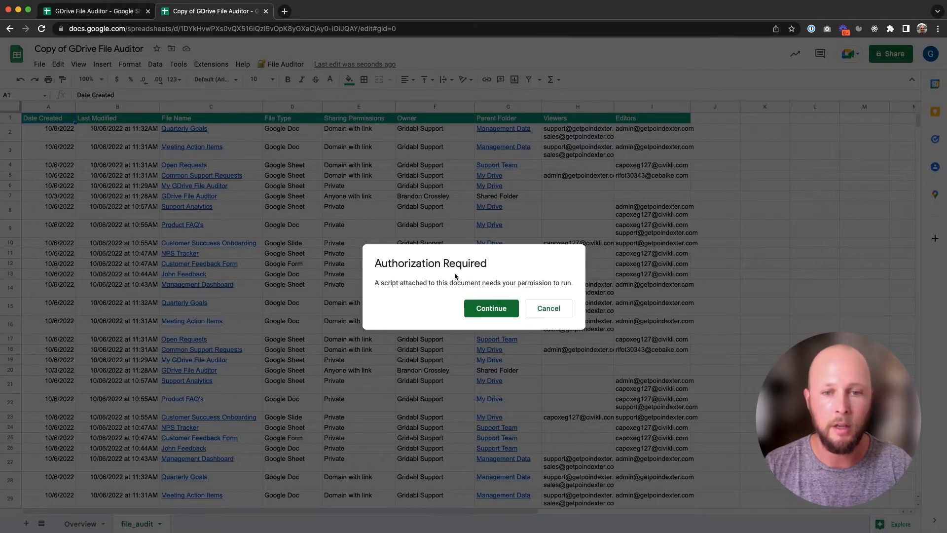
left_click(490, 307)
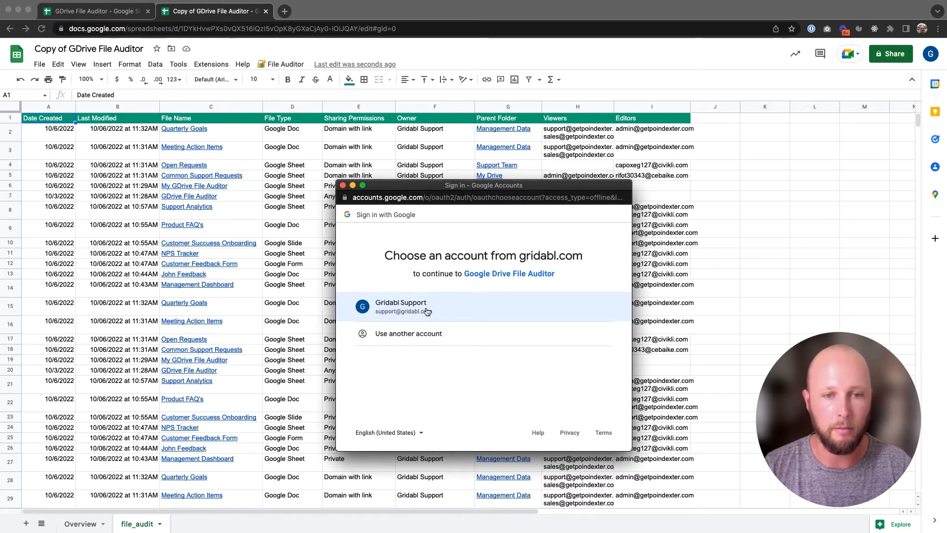
Choose the Google account and allow the script to see Drive files and edit spreadsheets.
left_click(401, 305)
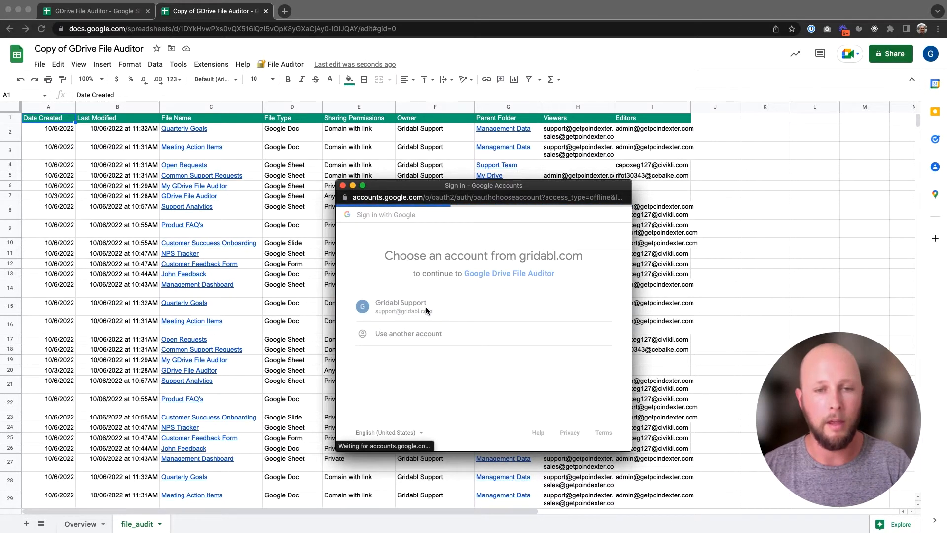
left_click(400, 306)
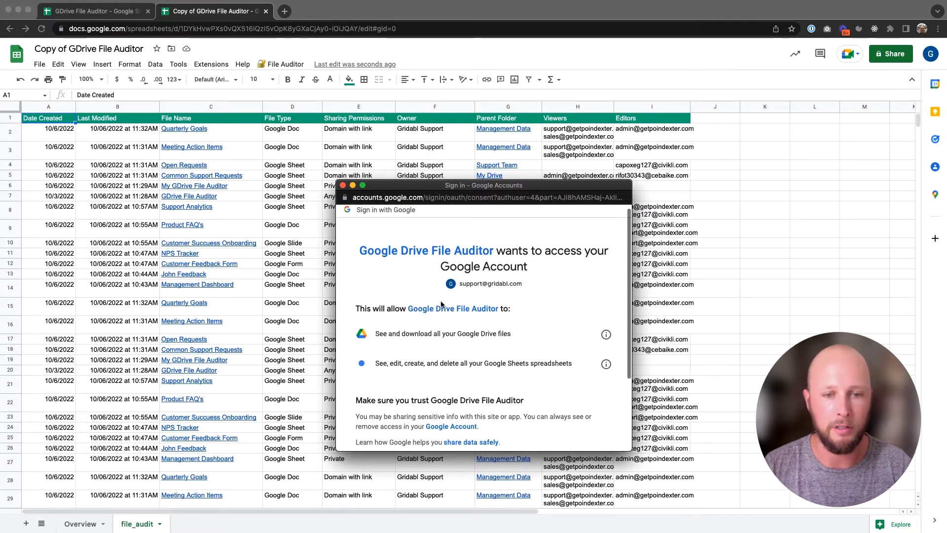
scroll("down", 3)
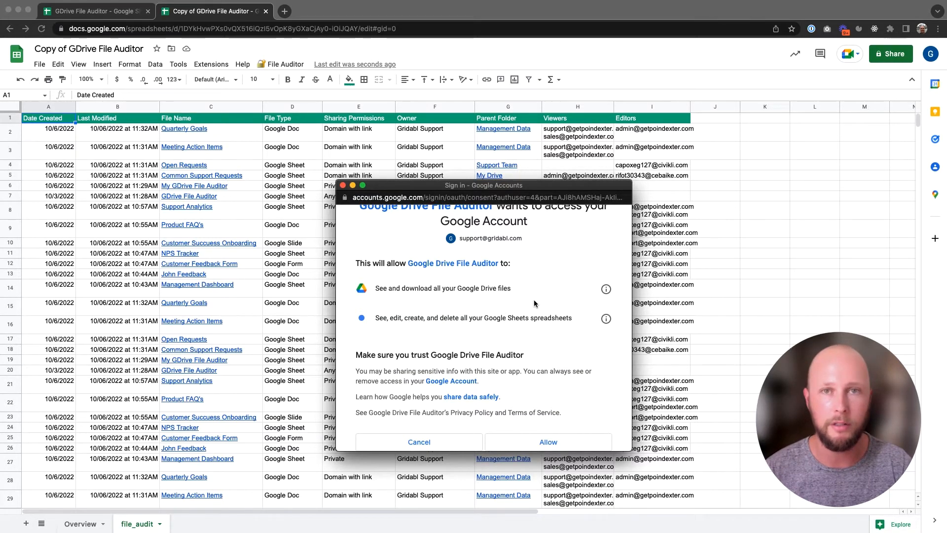
scroll("down", 3)
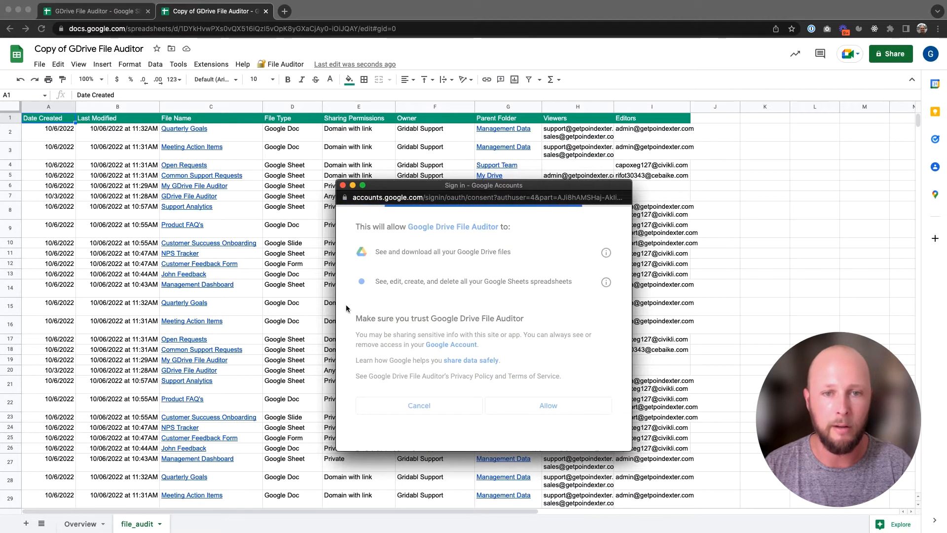
left_click(546, 405)
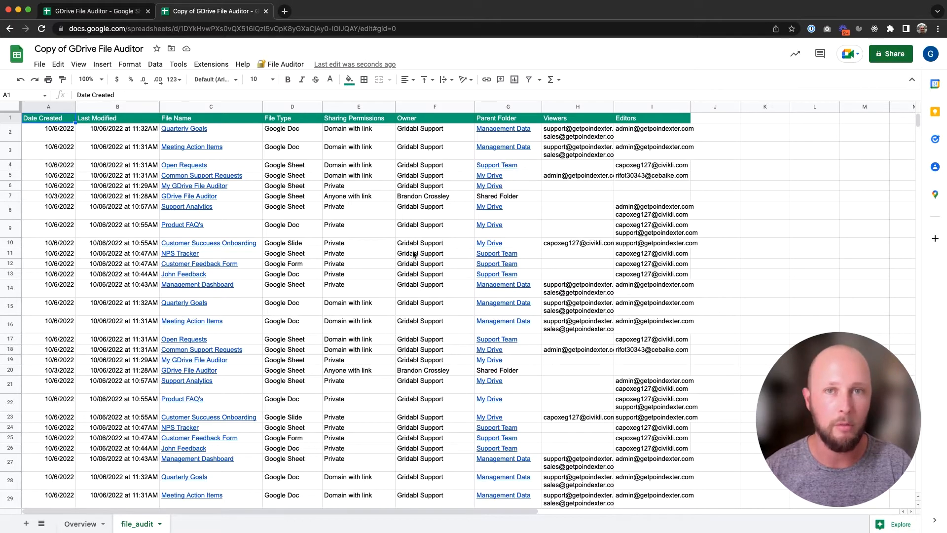
mouse_move(284, 64)
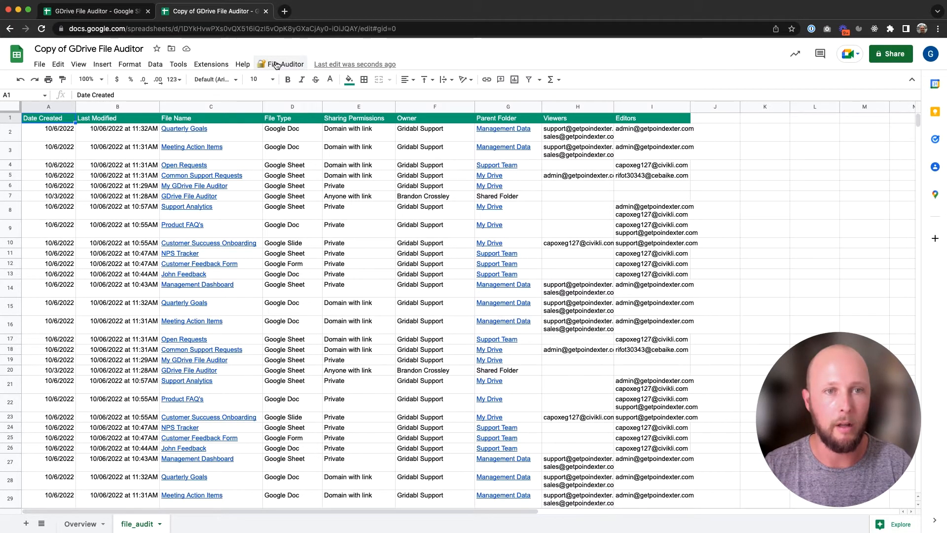
Launch Run File Audit again in the authorized copy.
left_click(284, 65)
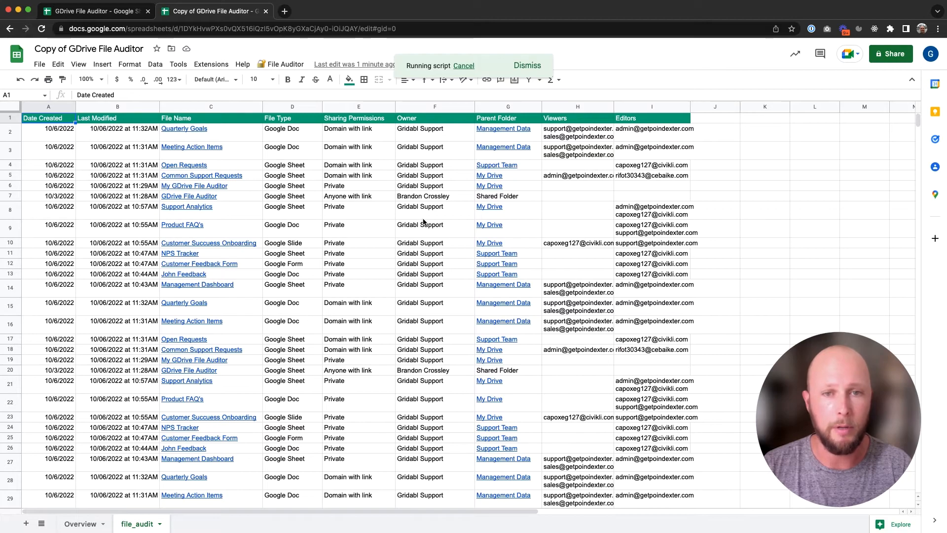
mouse_move(404, 189)
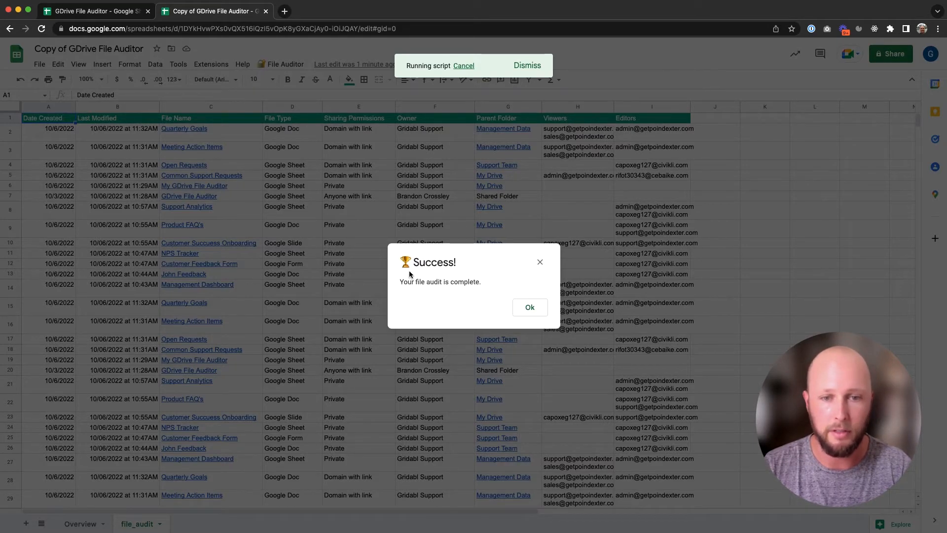
Dismiss the Success notice and preview the Quarterly Goals link in the 16-file table.
left_click(529, 306)
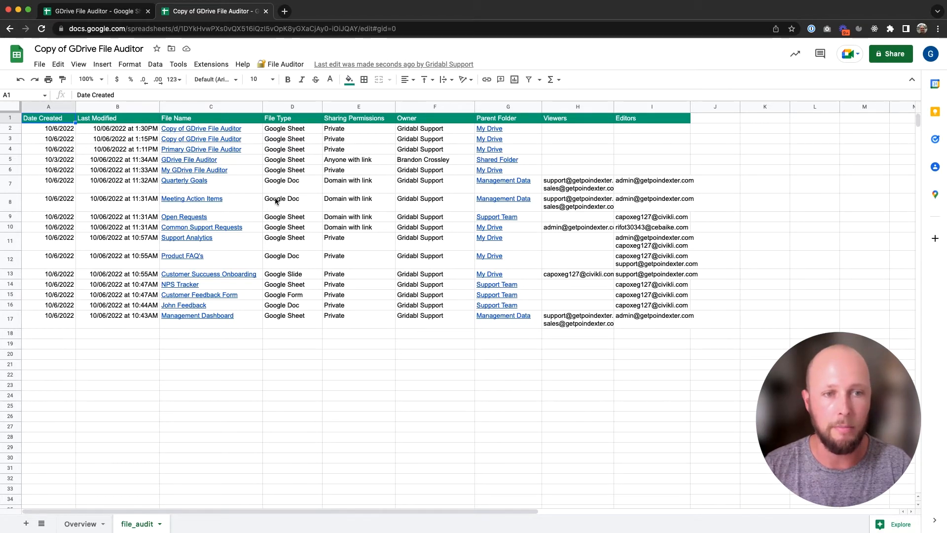
left_click(184, 180)
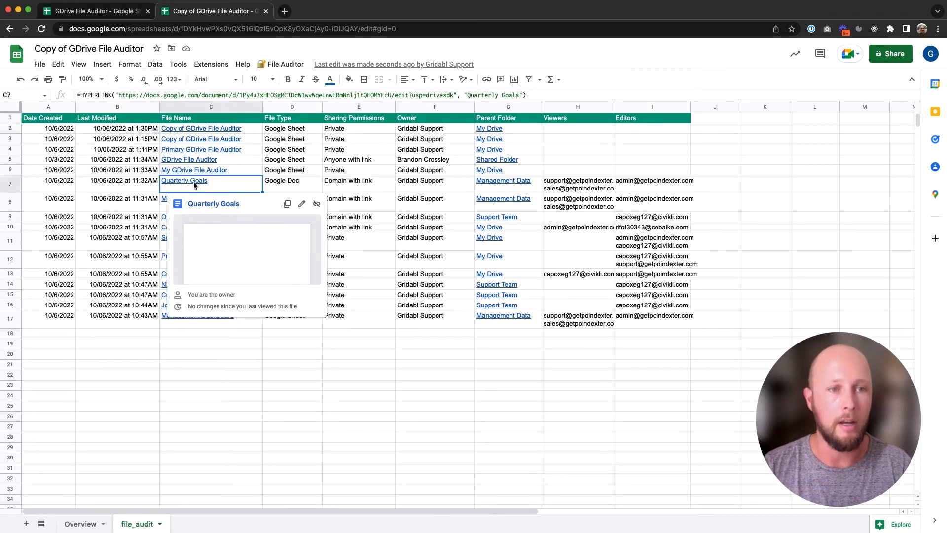